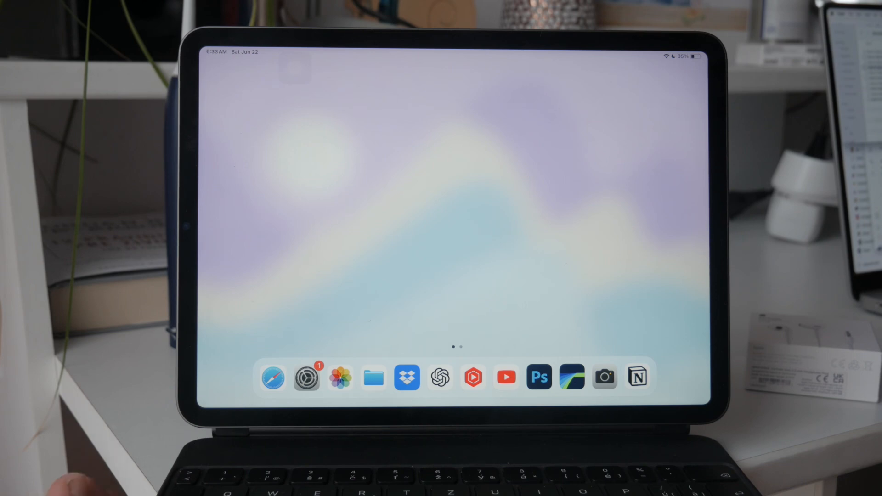
Open the Control Center page in Settings to see its included controls
scroll(left, 3)
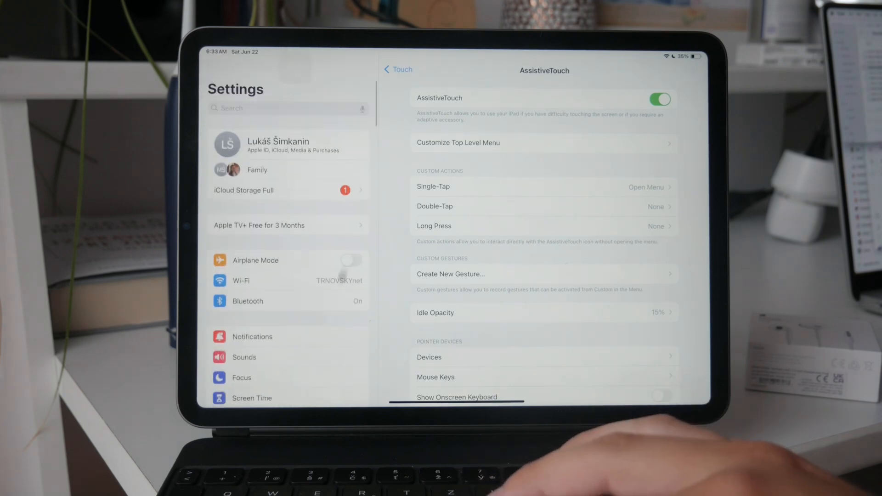
scroll(down, 3)
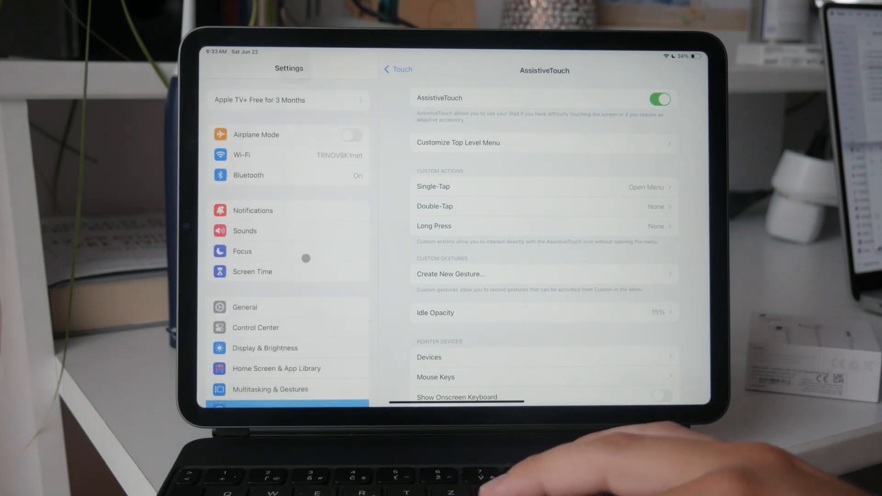
click(256, 328)
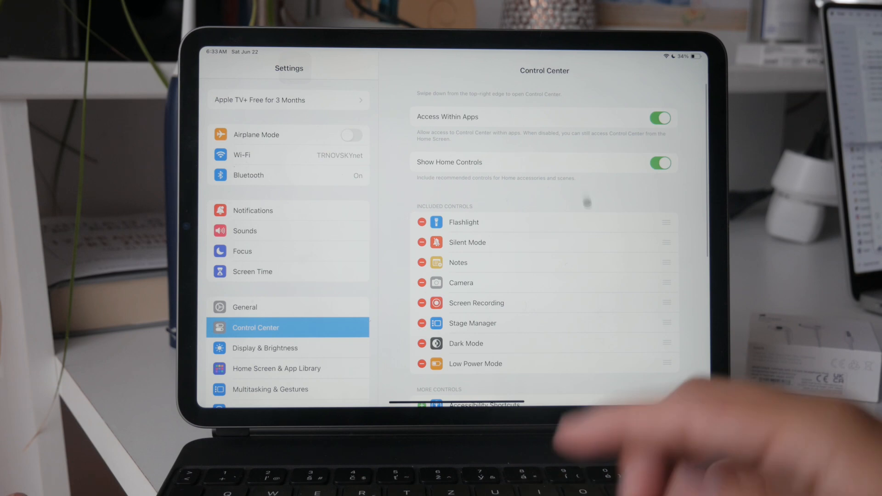
scroll(down, 3)
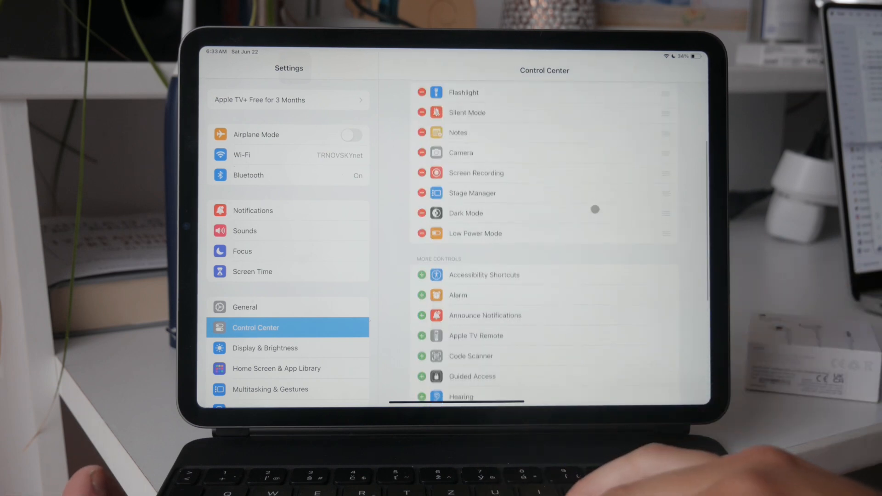
scroll(down, 3)
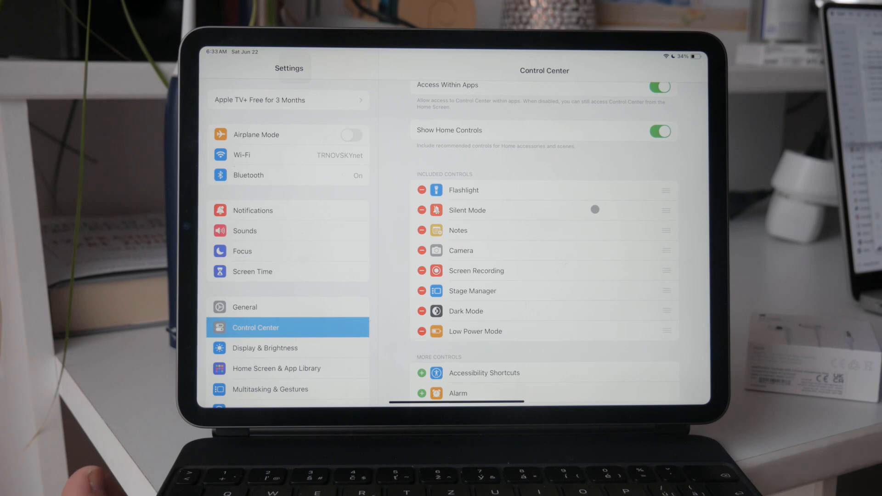
scroll(down, 3)
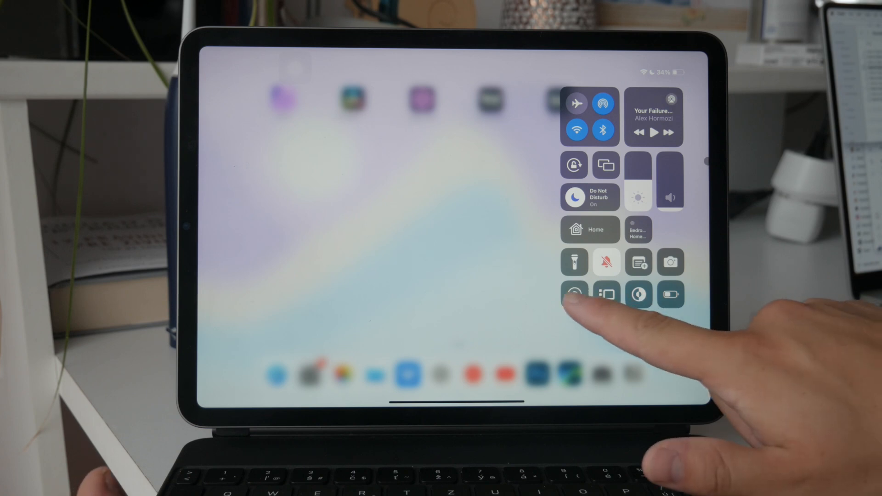
Start a screen recording from Control Center and dismiss it during the countdown
click(575, 295)
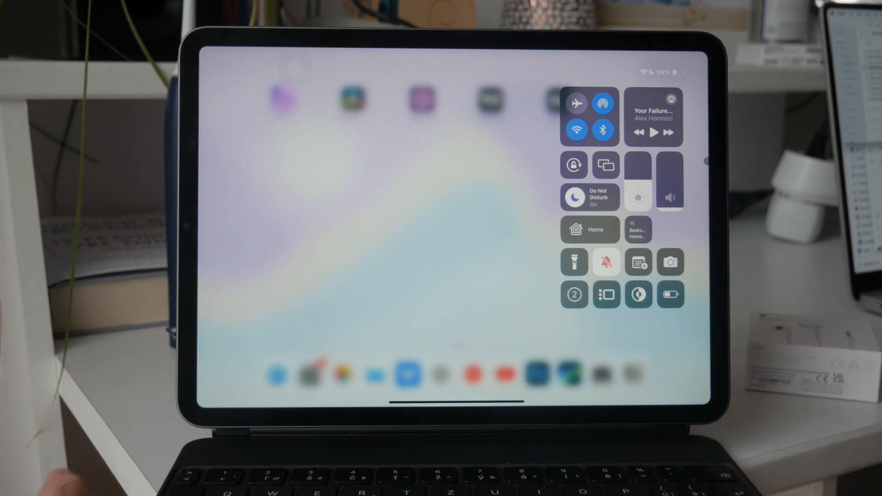
click(574, 294)
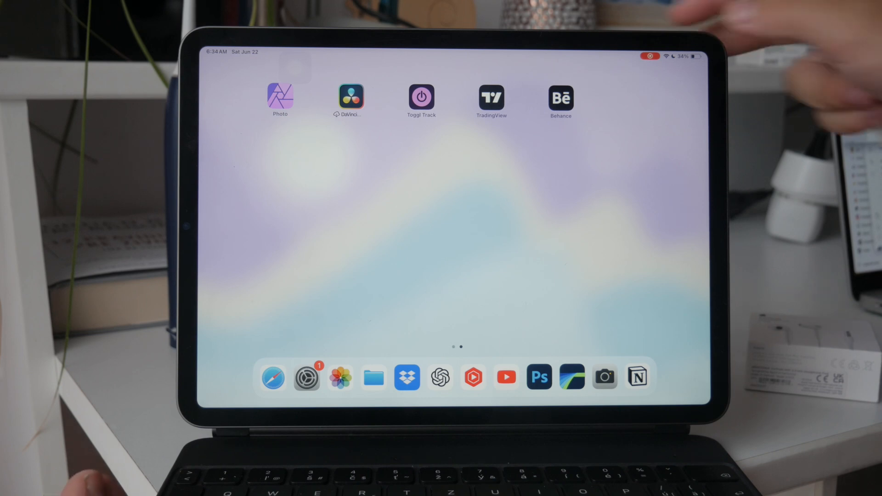
Stop the running recording via the red status-bar indicator
click(647, 56)
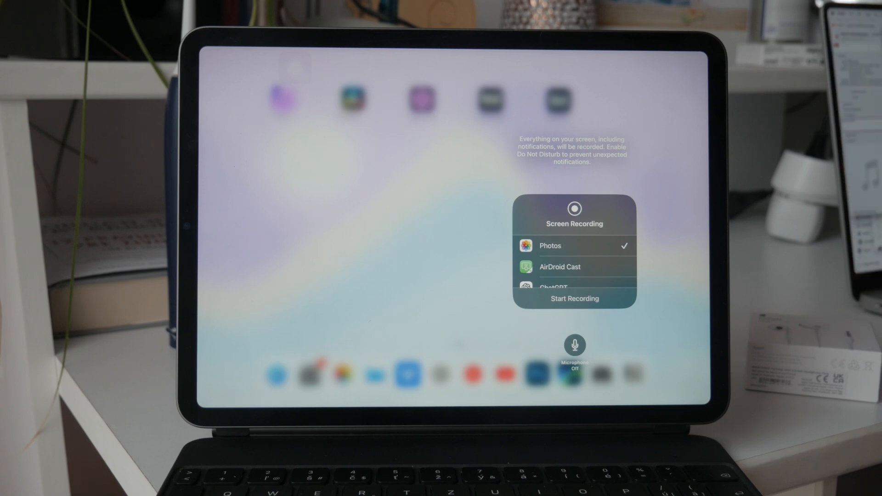
Dismiss the Screen Recording options panel to return to Control Center
scroll(down, 3)
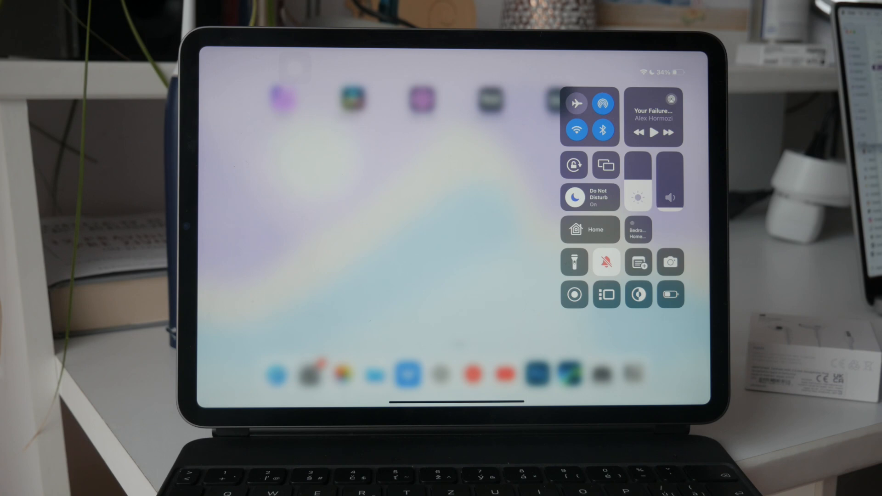
Long-press Screen Recording and switch the microphone on, keeping Photos as destination
click(575, 294)
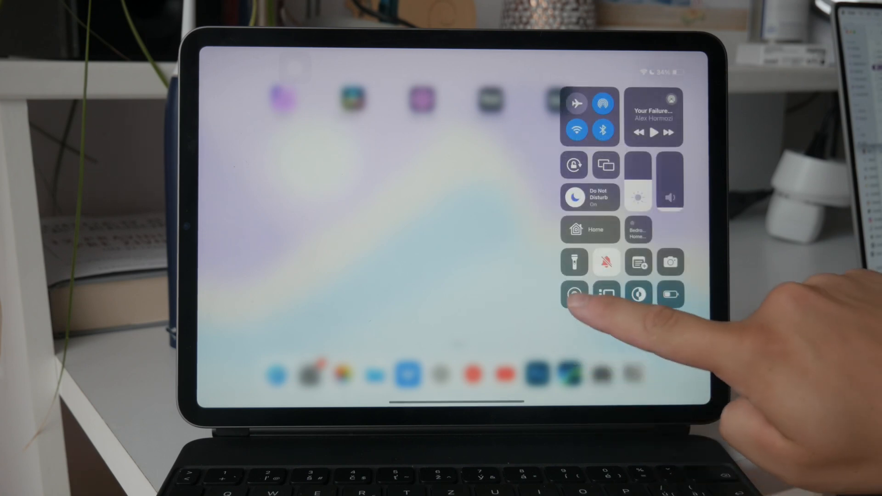
click(574, 294)
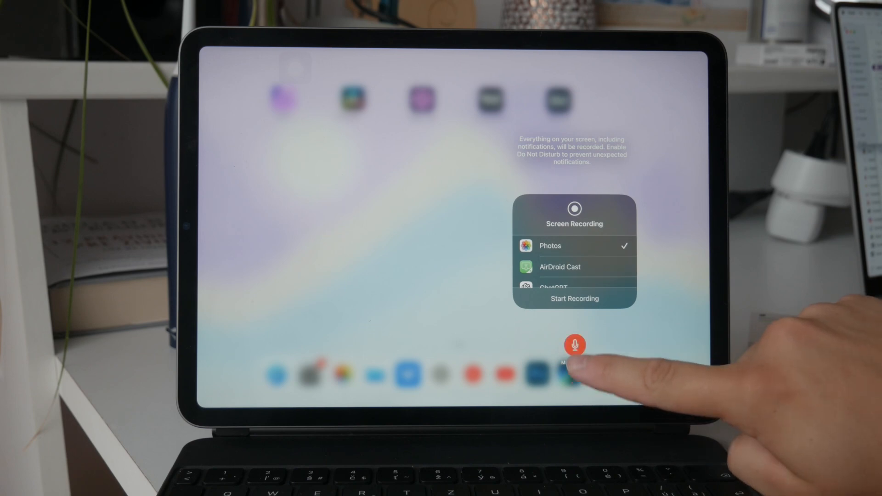